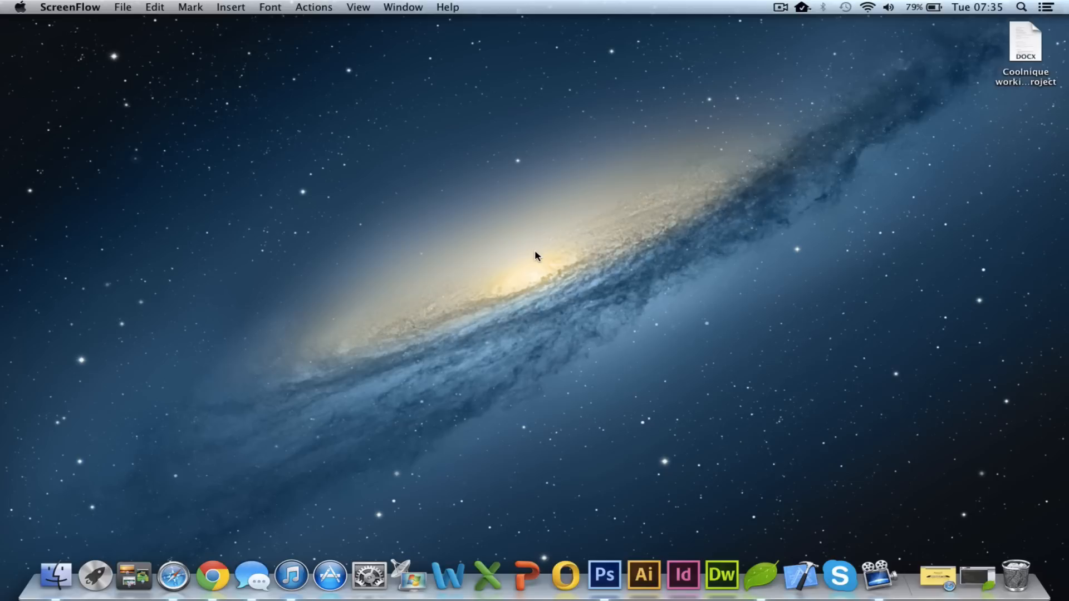
mouse_move(515, 253)
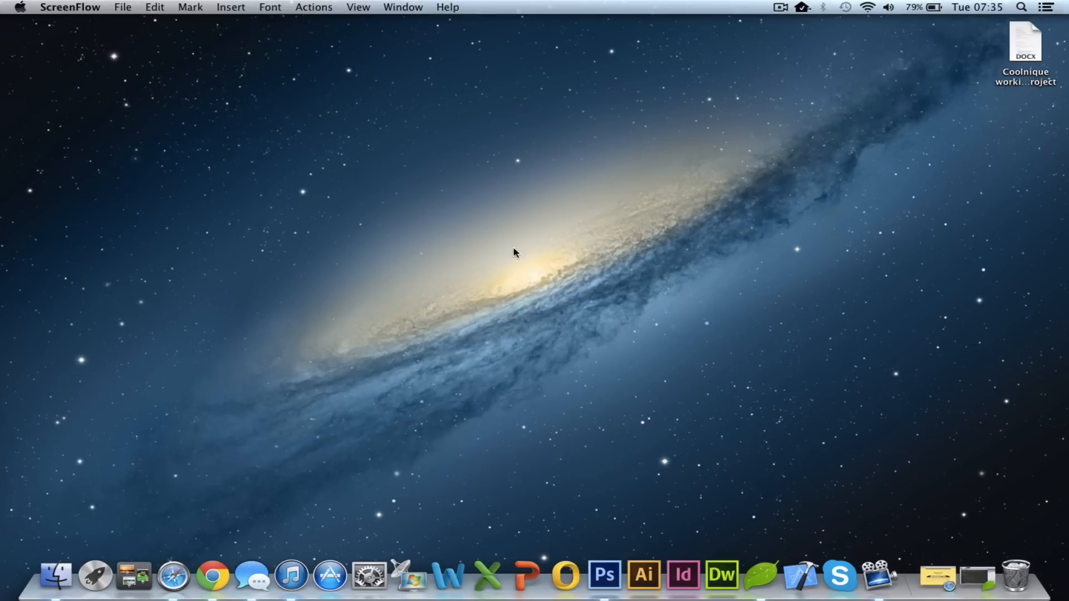
mouse_move(867, 8)
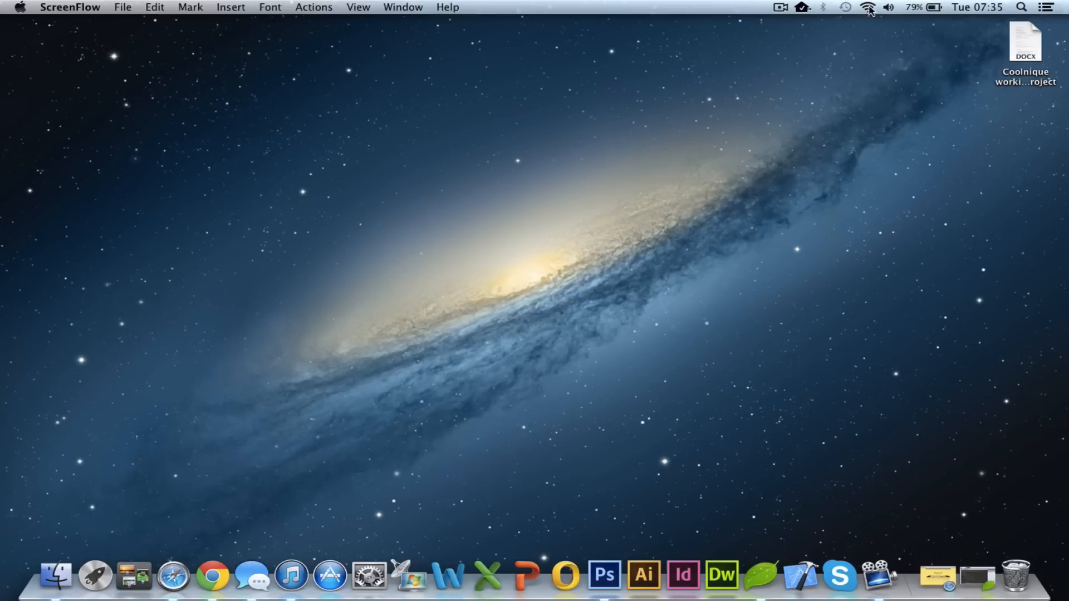
- Show the list of nearby Wi-Fi networks from the menu bar
left_click(868, 6)
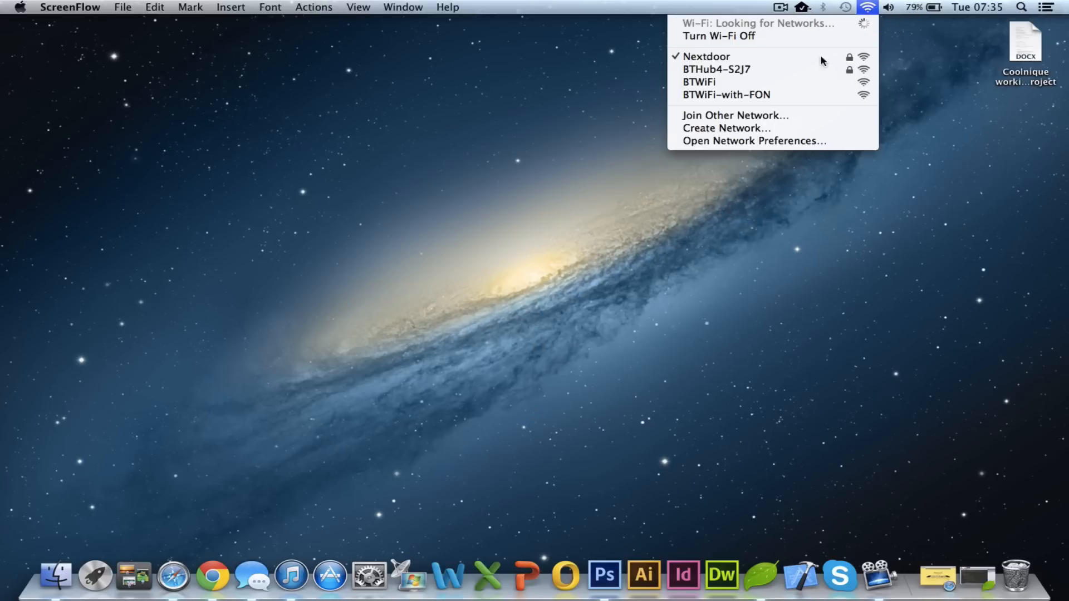
mouse_move(754, 141)
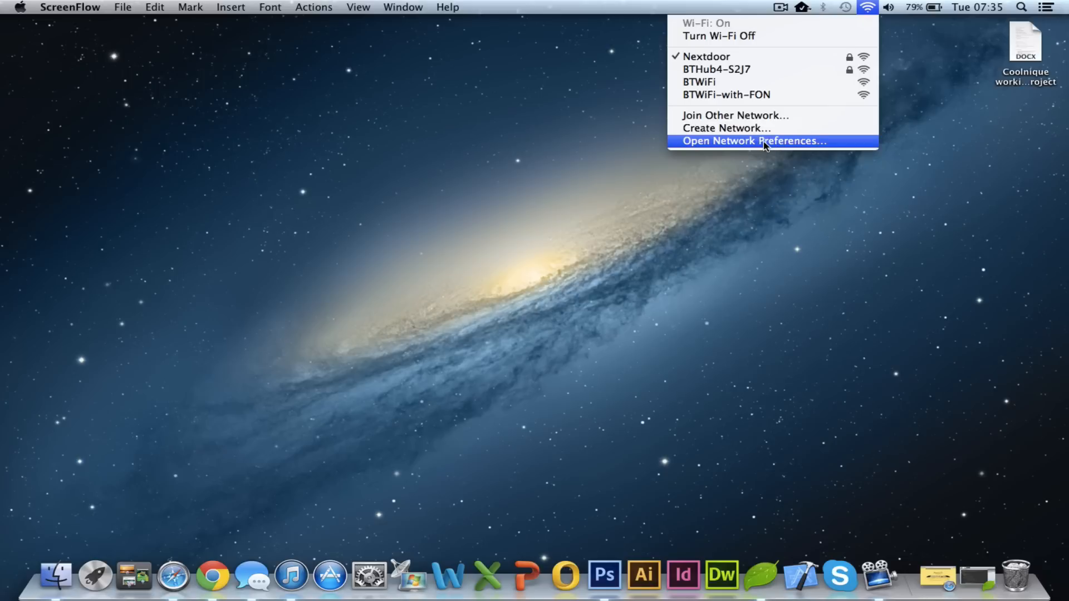
- Open Network preferences and select the Bluetooth PAN service to view its status
left_click(753, 141)
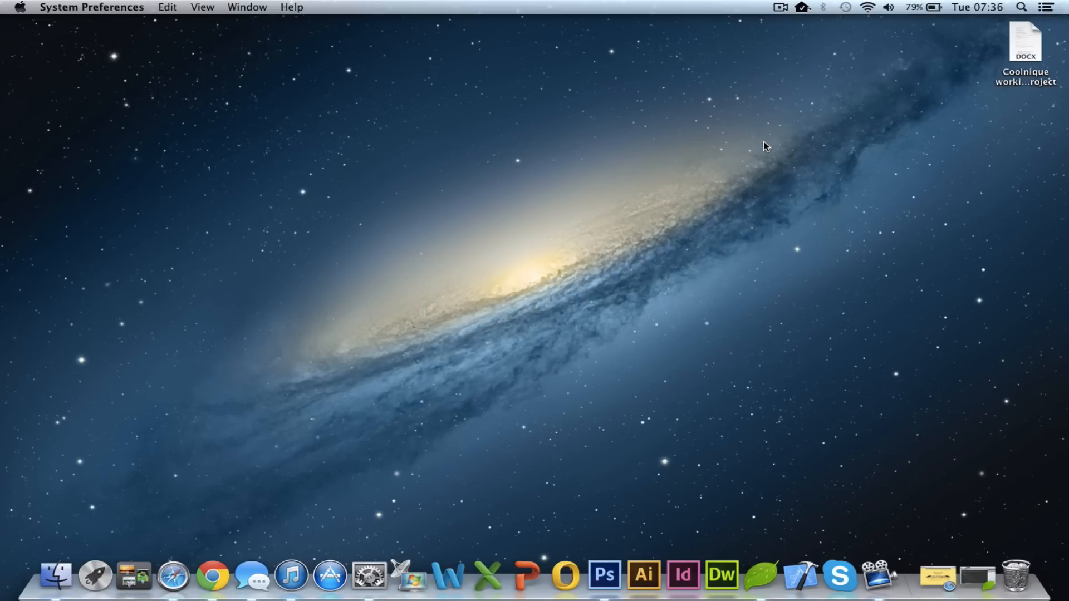
mouse_move(641, 247)
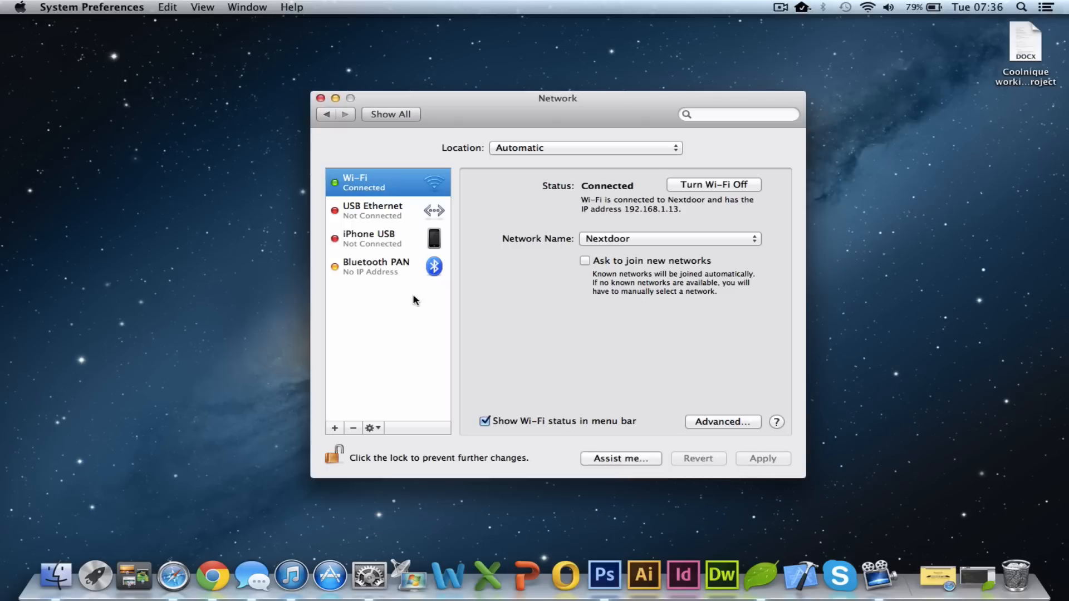
left_click(375, 266)
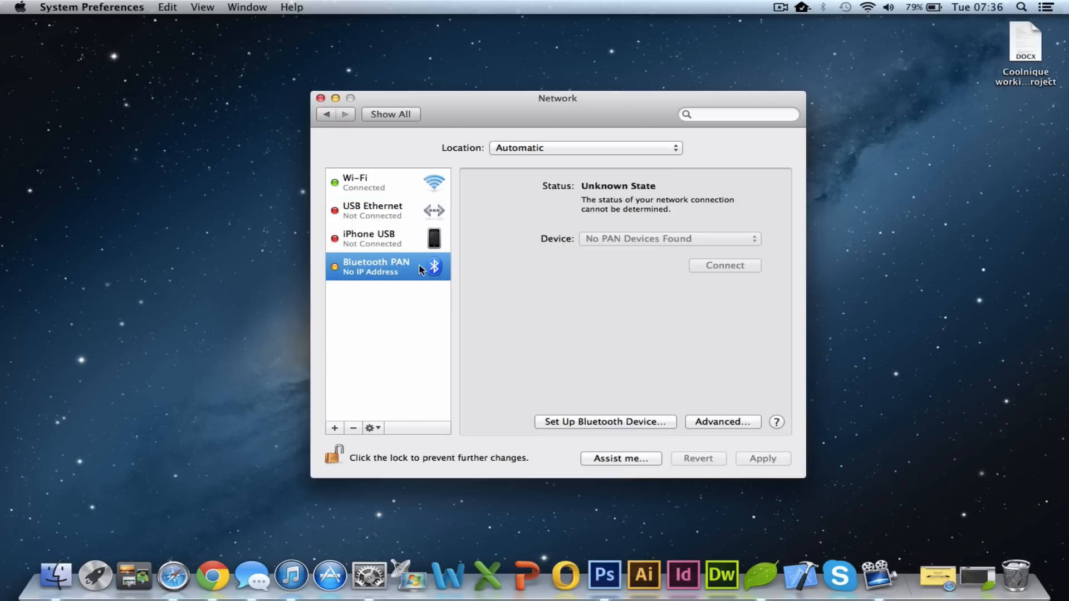
mouse_move(548, 394)
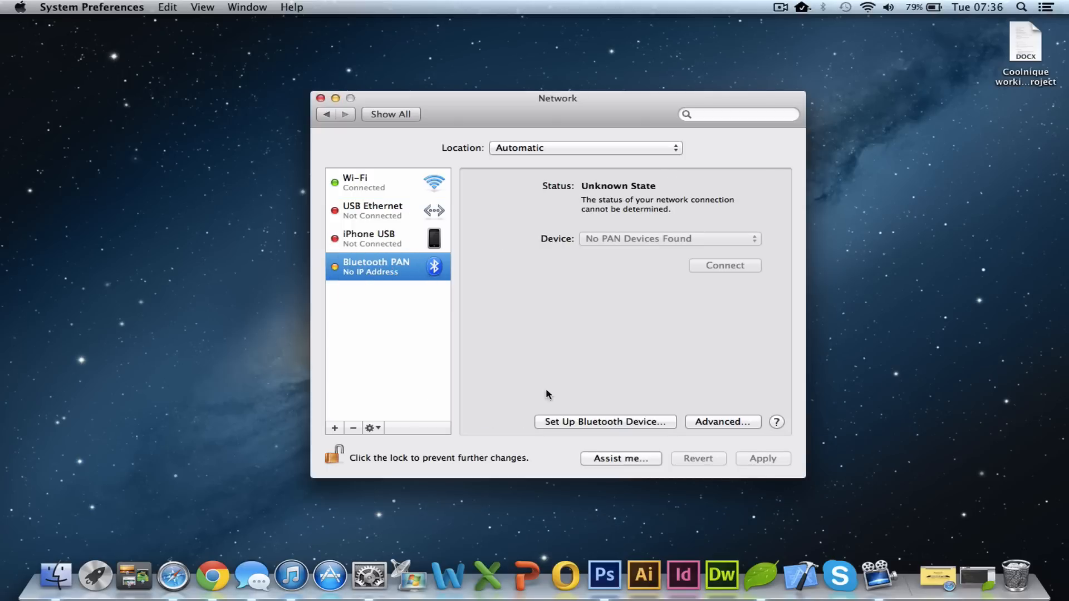
- Start Bluetooth device setup and turn Bluetooth on so it searches for devices
left_click(603, 421)
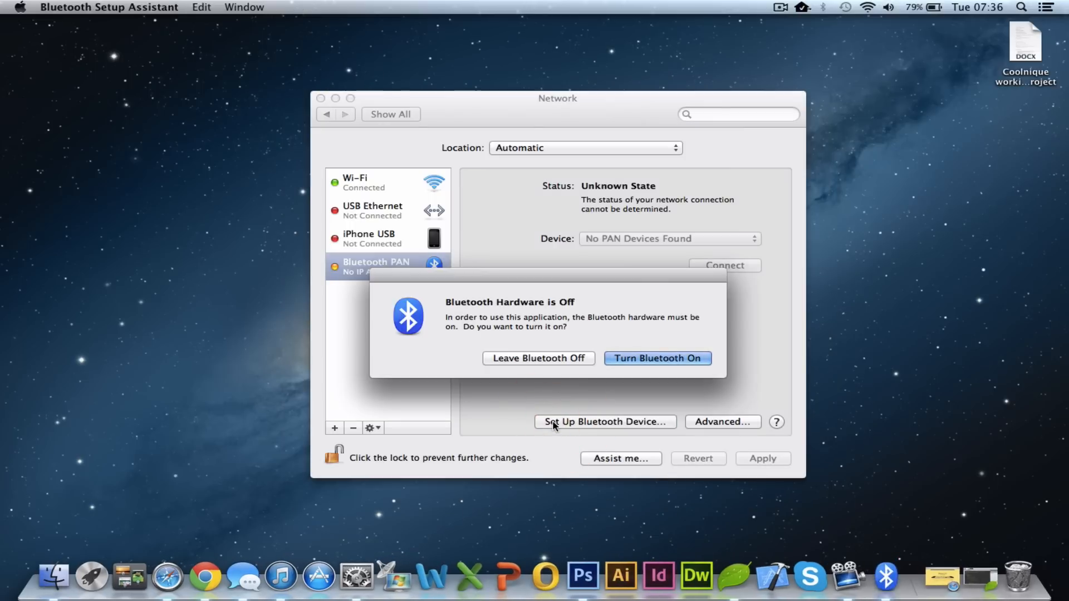
mouse_move(624, 343)
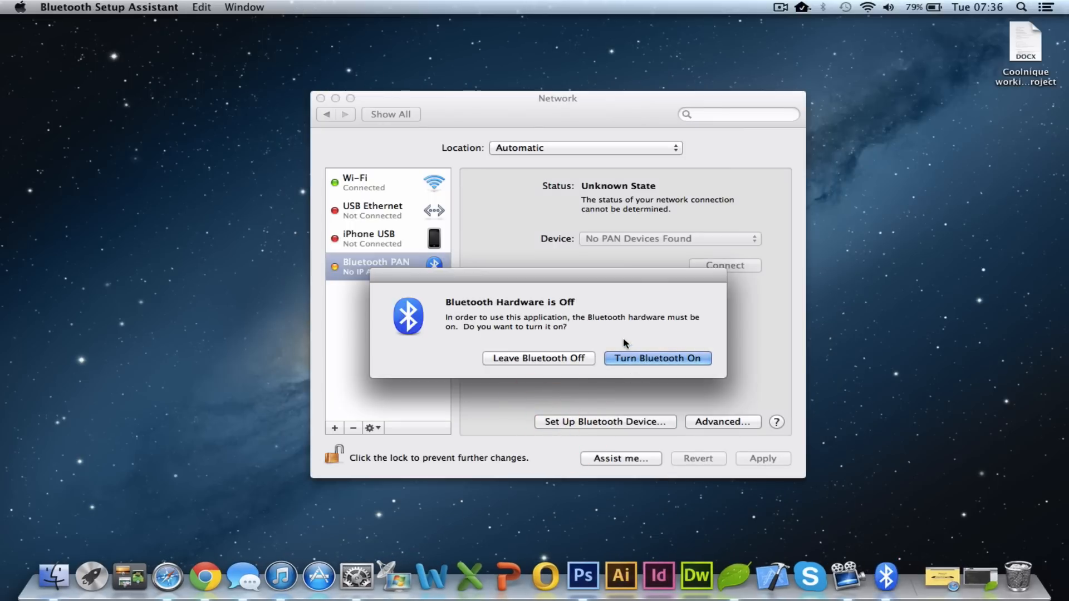
left_click(657, 357)
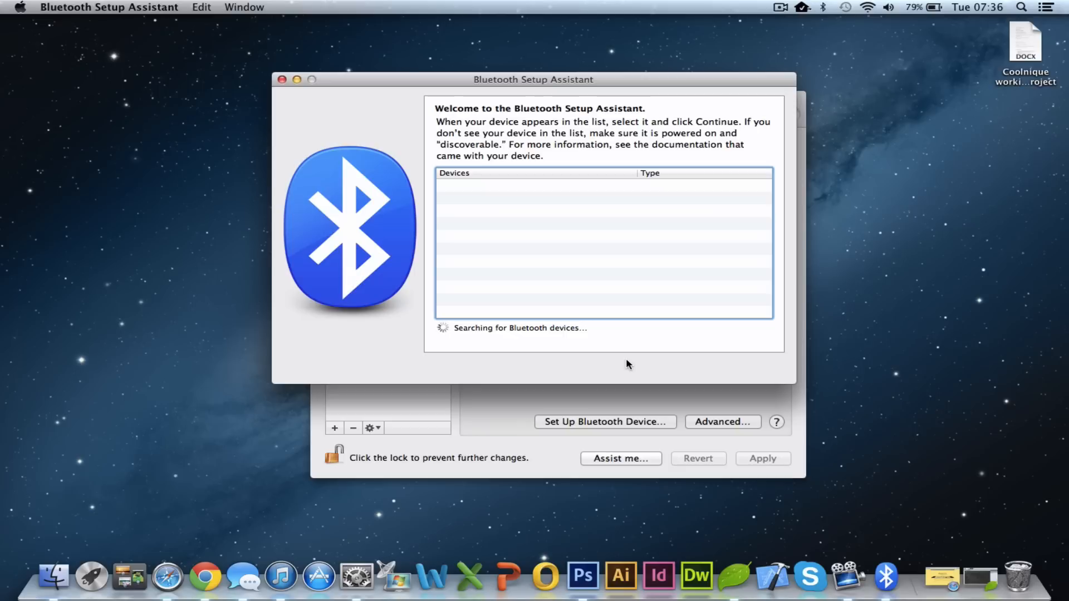
mouse_move(481, 259)
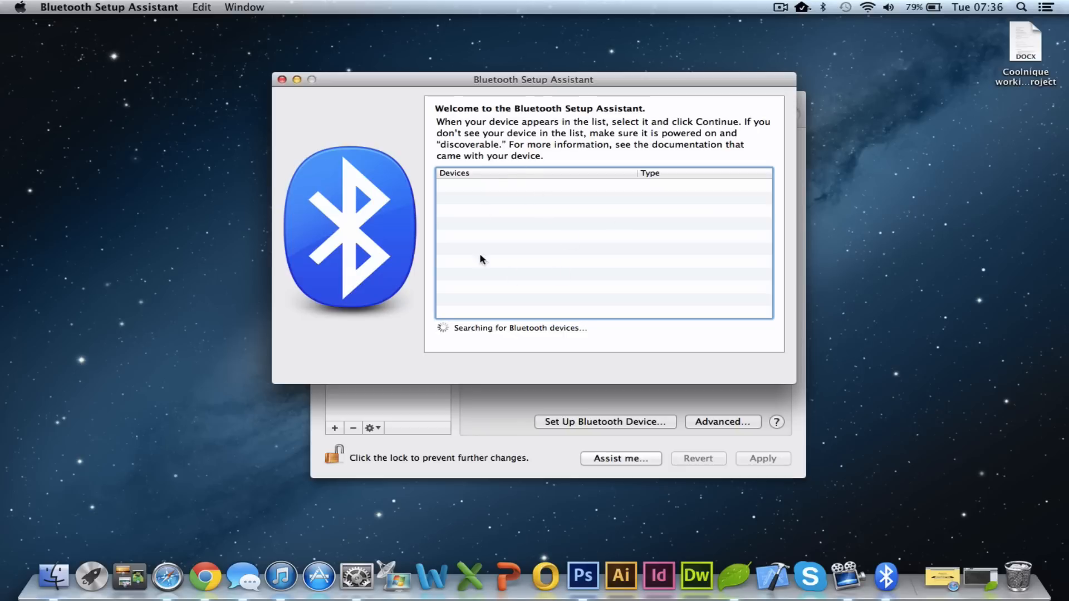
mouse_move(498, 191)
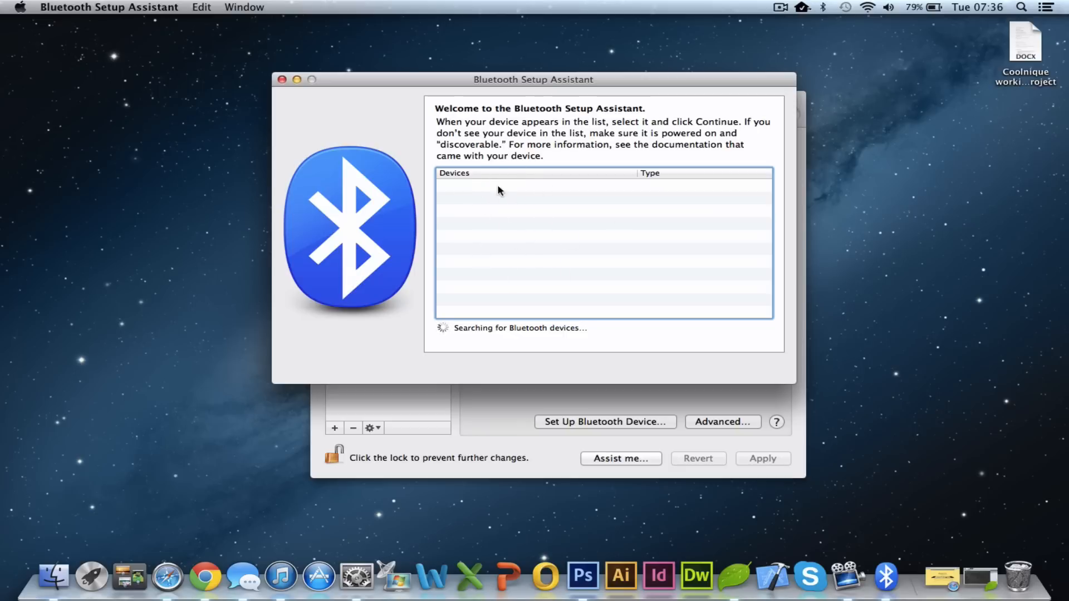
mouse_move(523, 196)
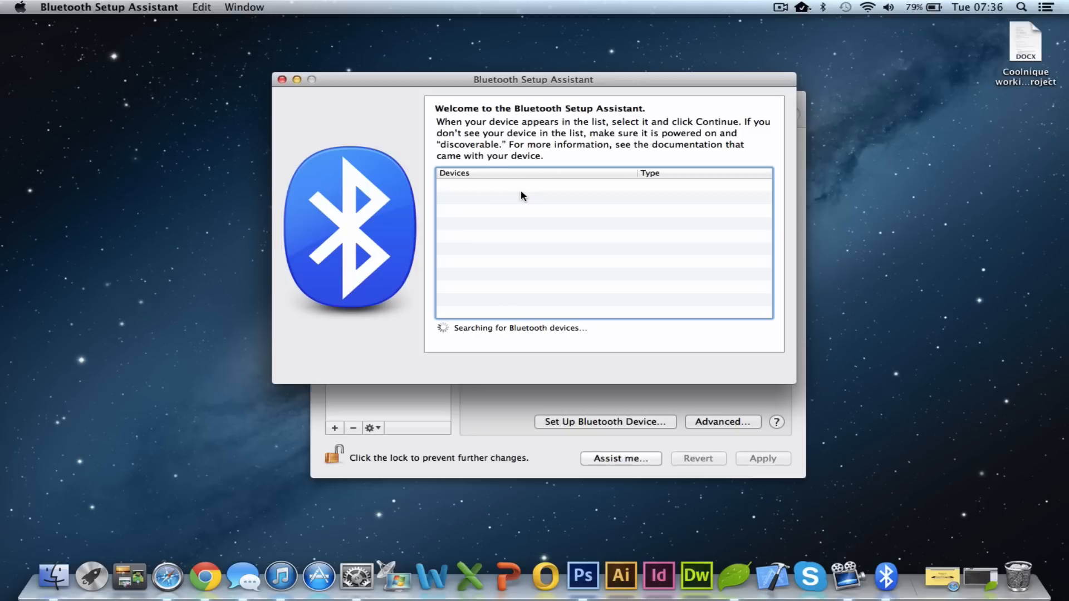
mouse_move(504, 199)
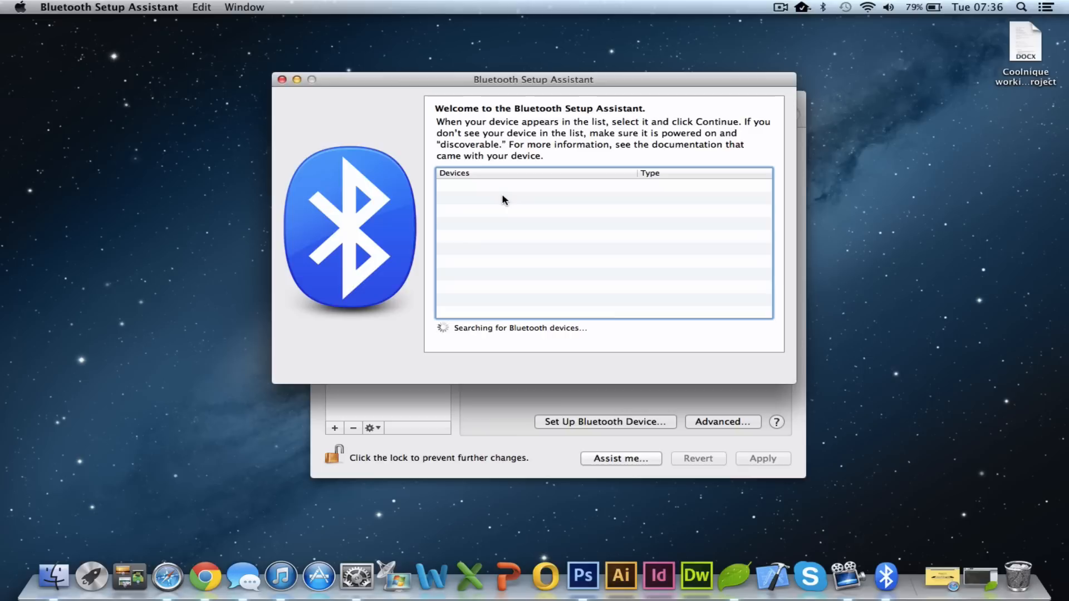
mouse_move(487, 211)
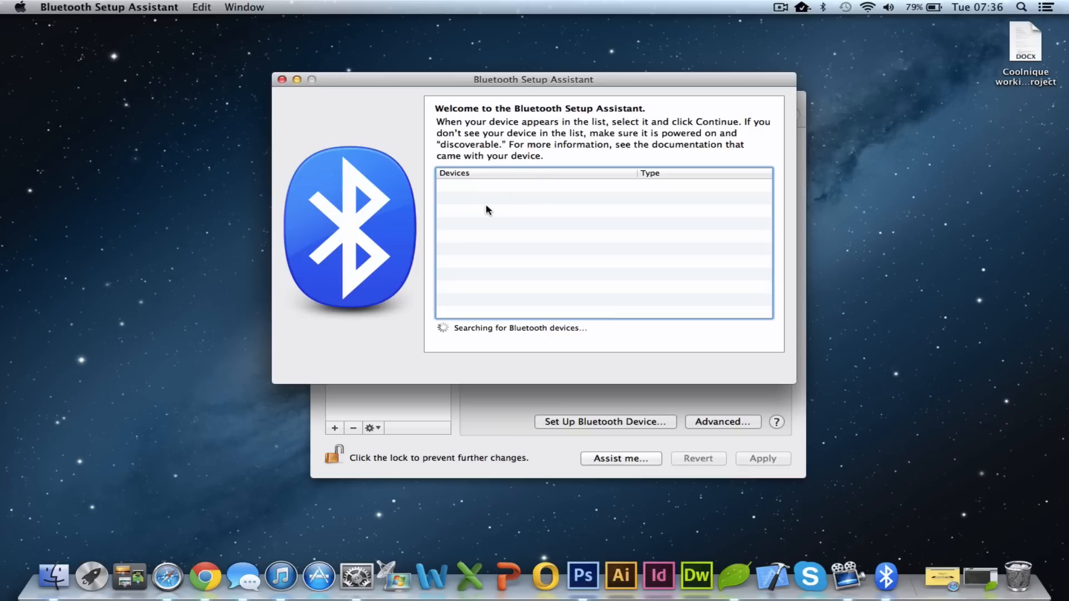
mouse_move(454, 202)
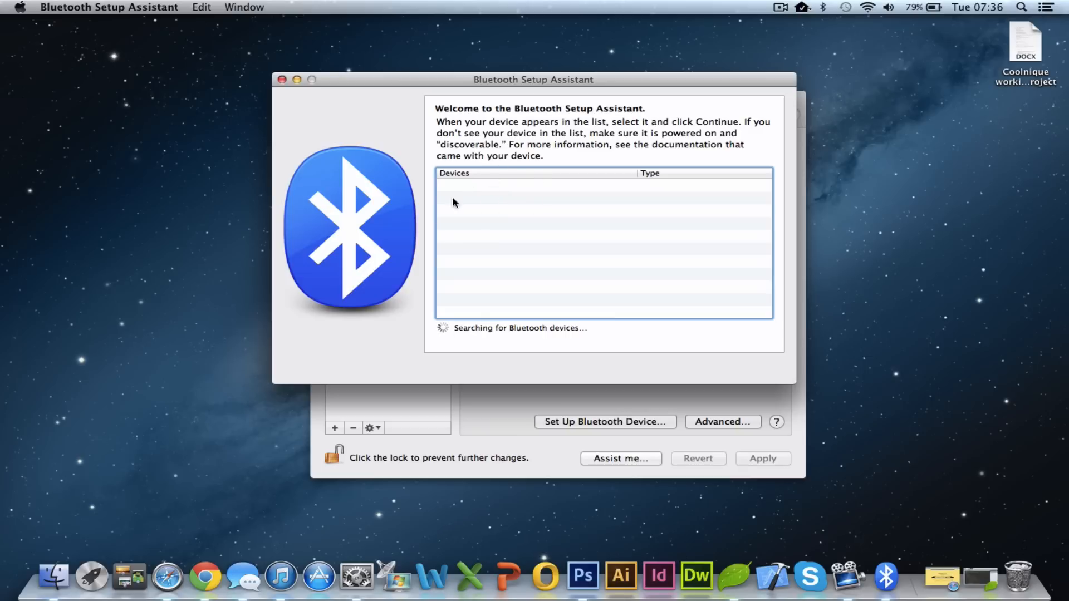
mouse_move(552, 190)
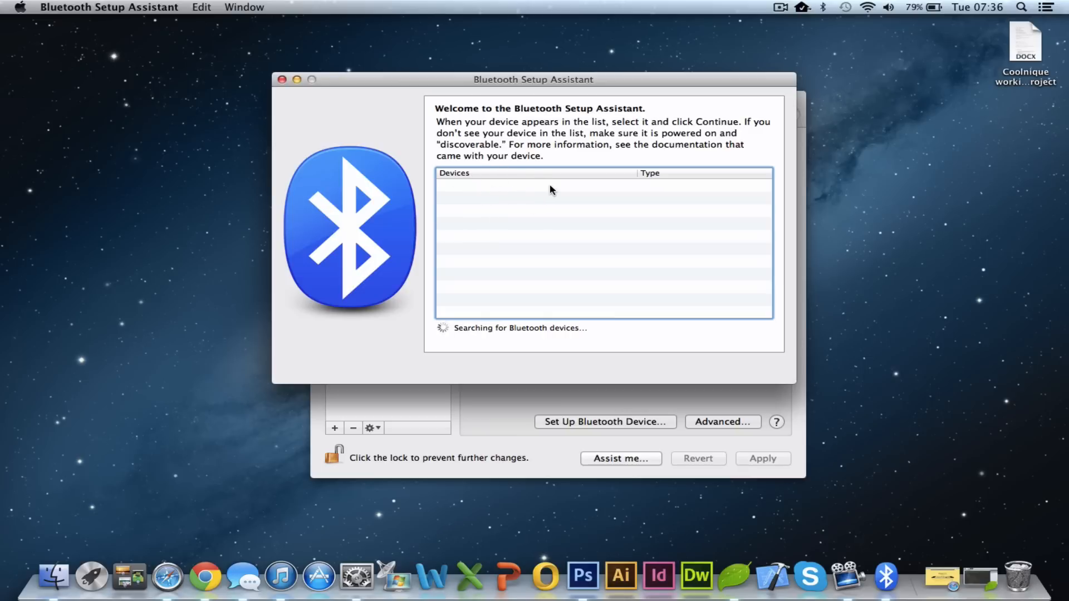
mouse_move(509, 190)
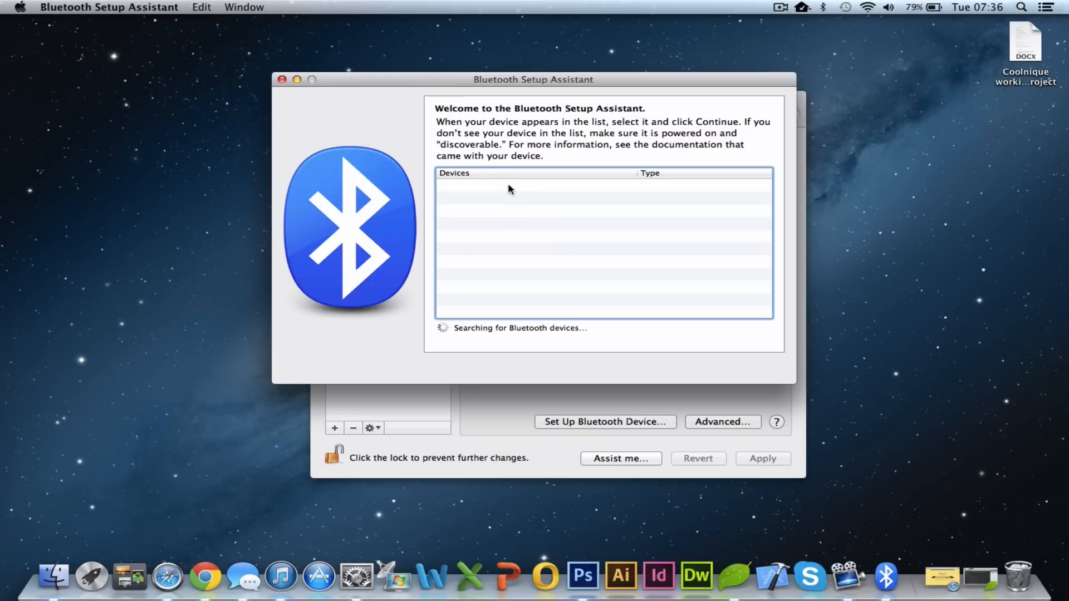
mouse_move(291, 101)
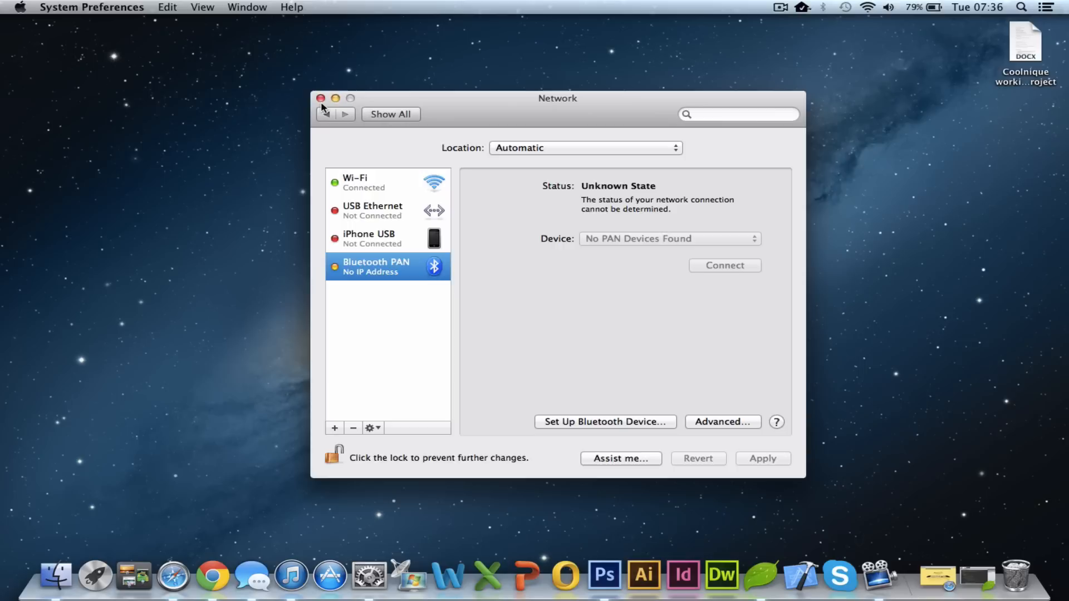
- Close Network settings, reopen System Preferences from the Apple menu and go to the Mouse pane
left_click(320, 98)
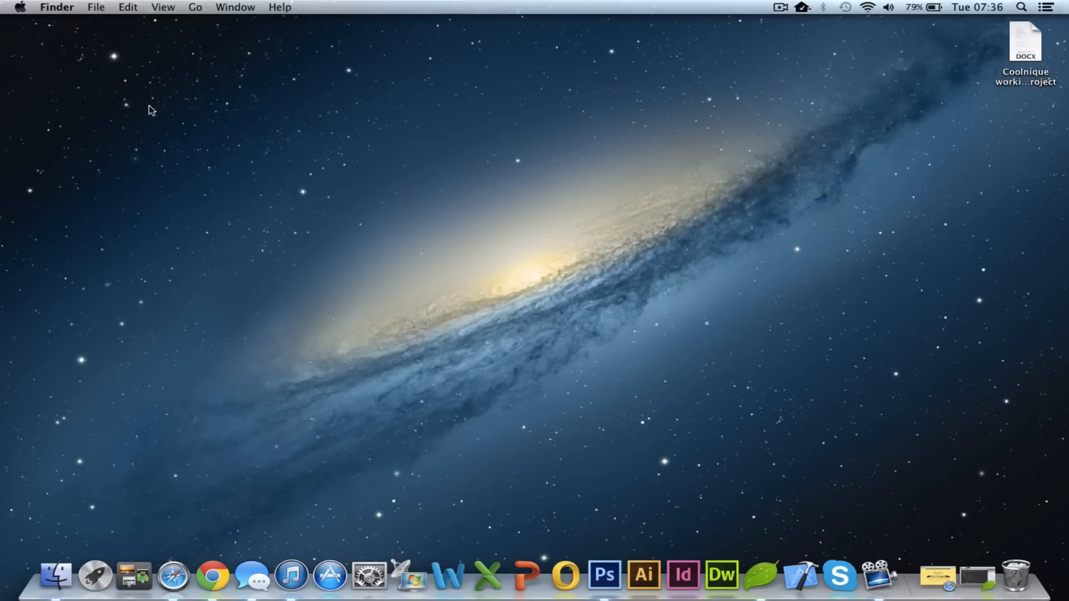
left_click(19, 8)
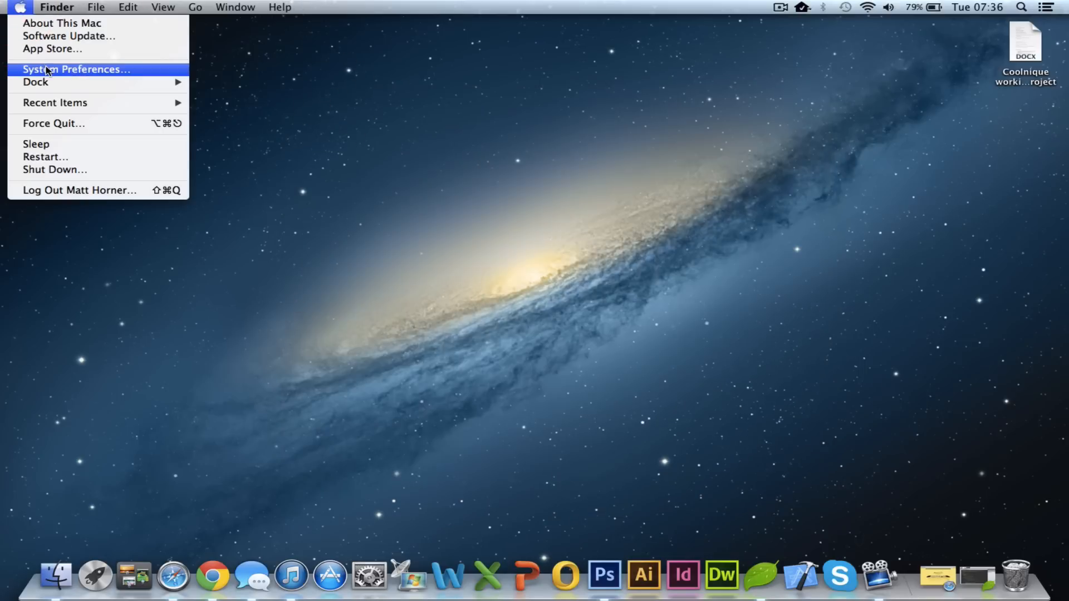
left_click(77, 70)
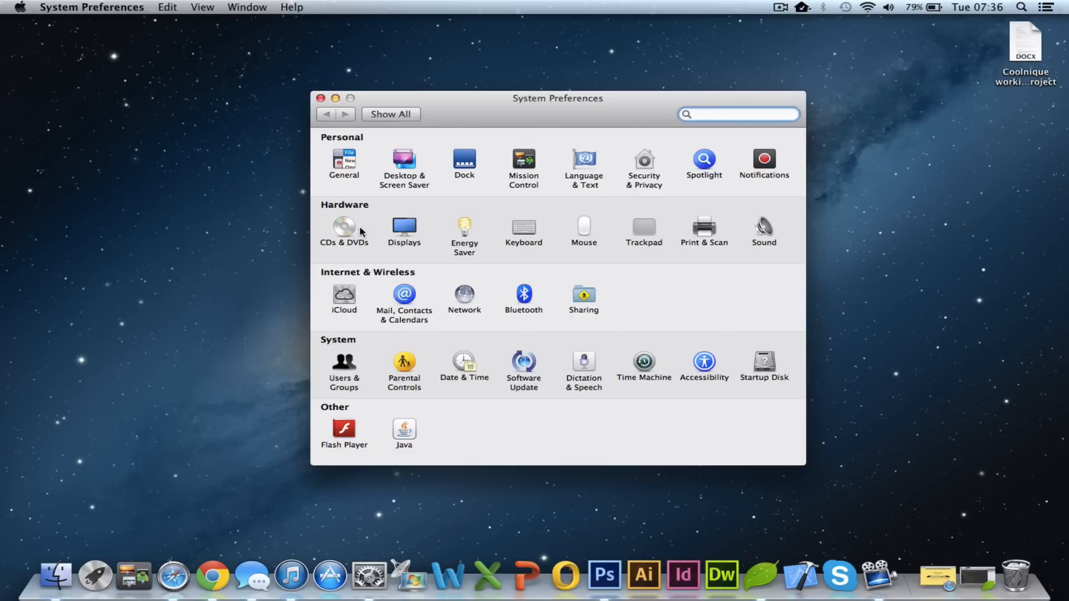
left_click(583, 227)
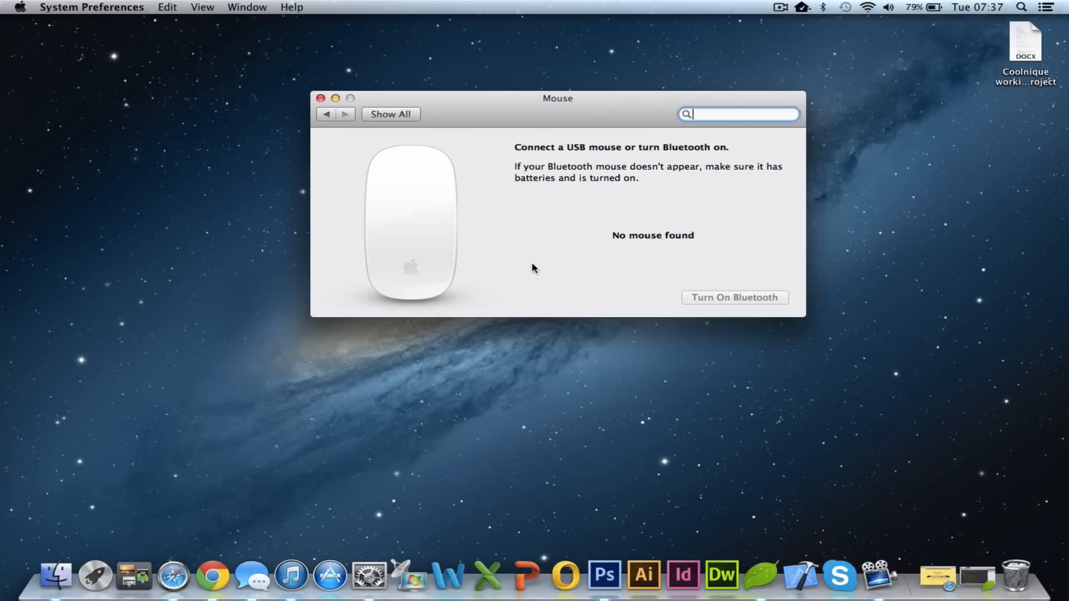
mouse_move(507, 212)
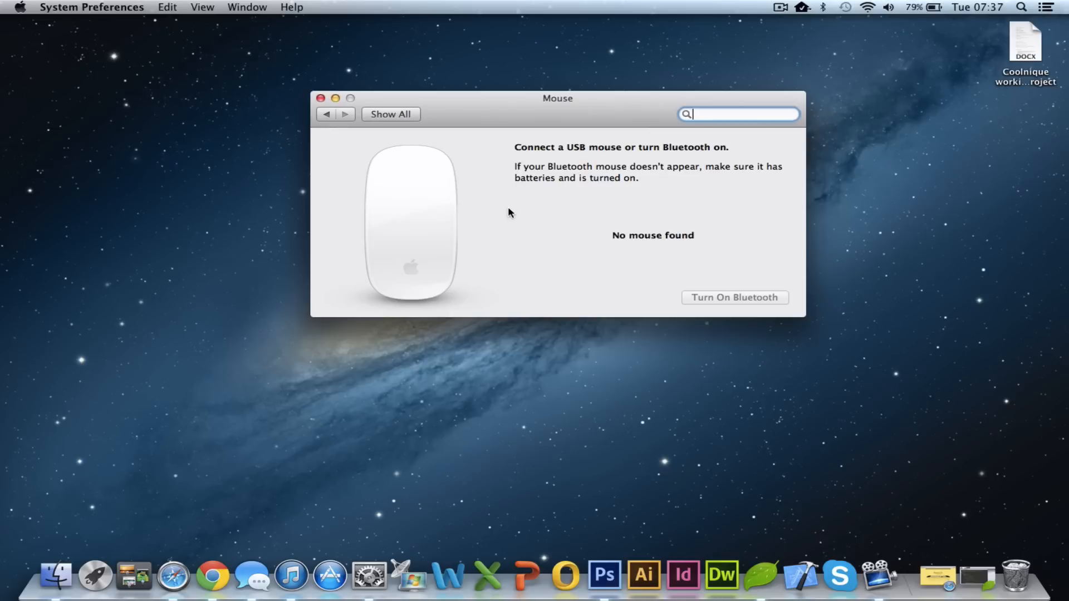
- Turn Bluetooth on in the Mouse pane so the Mac searches for a Bluetooth mouse
left_click(734, 298)
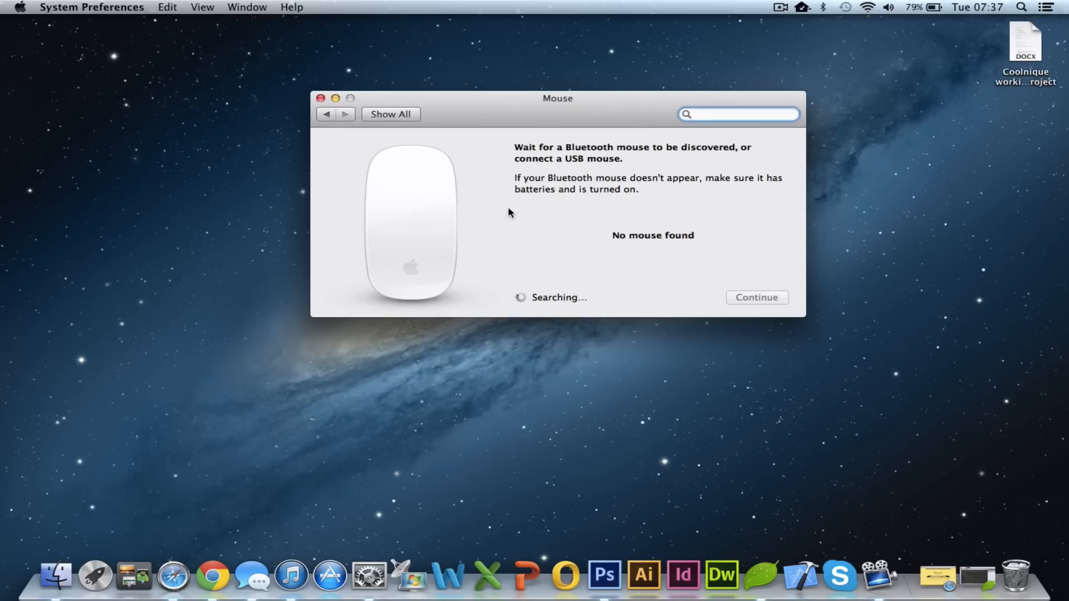
left_click(738, 113)
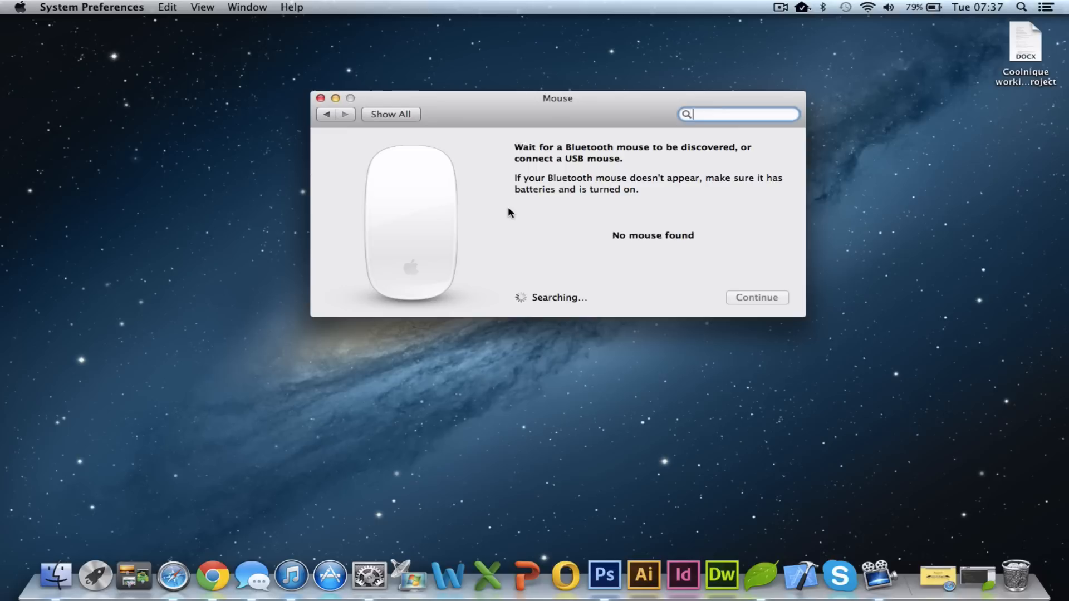